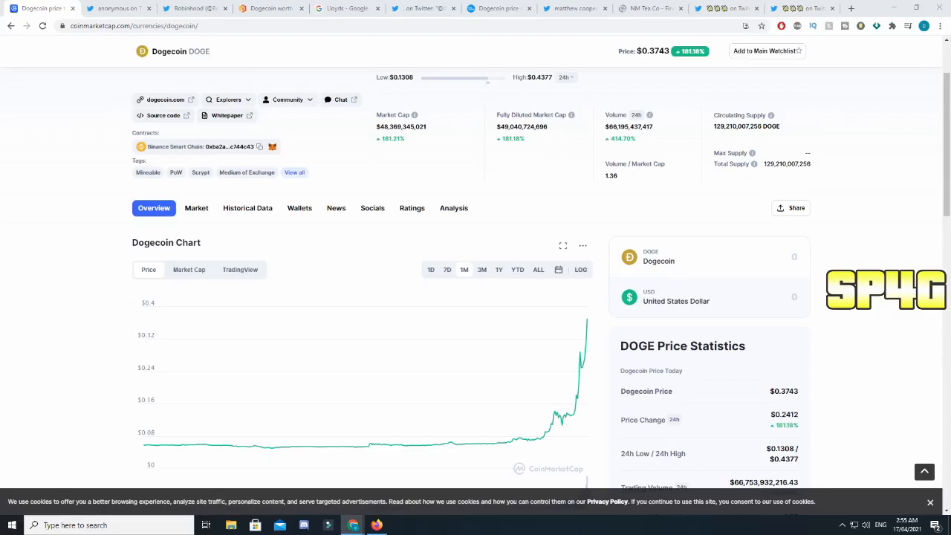
mouse_move(571, 414)
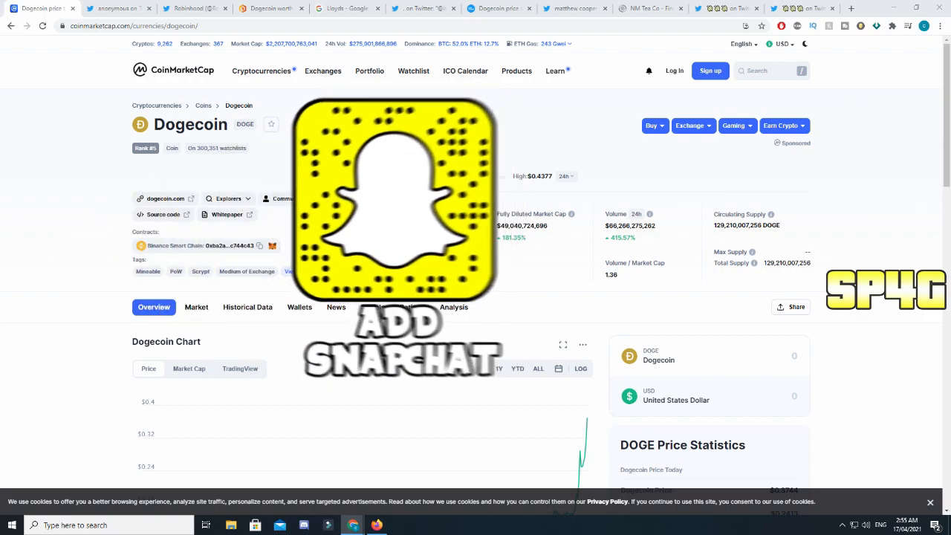
Step: Scroll down the Dogecoin page to bring the one-month price chart into view
scroll(down, 3)
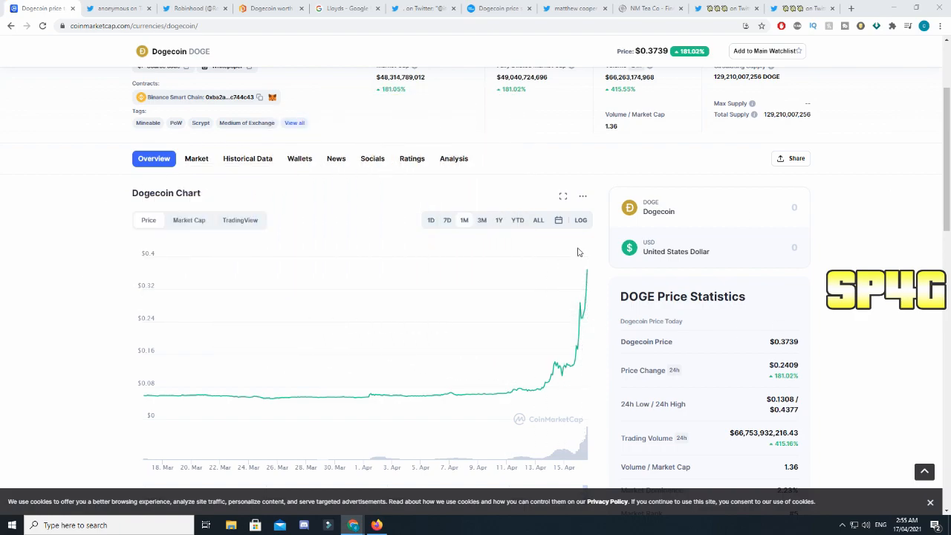
mouse_move(563, 288)
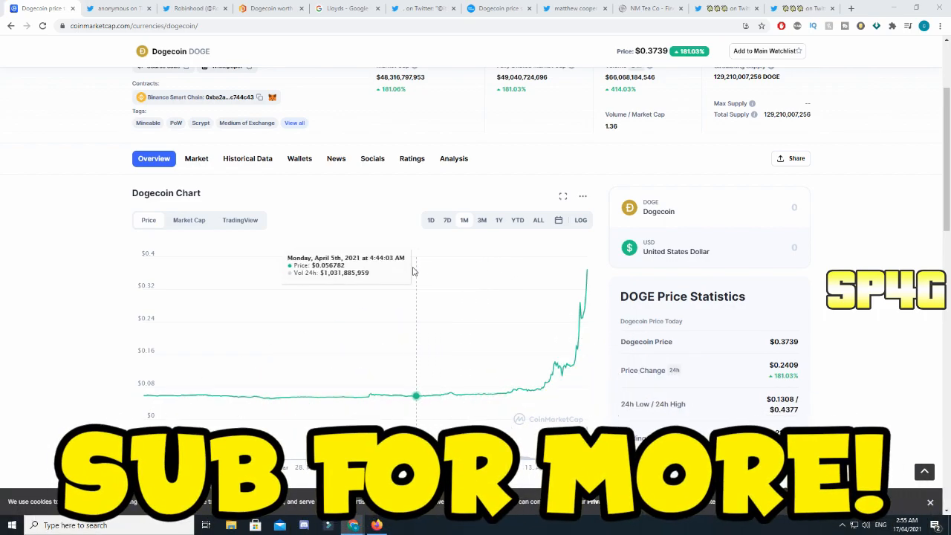
mouse_move(369, 308)
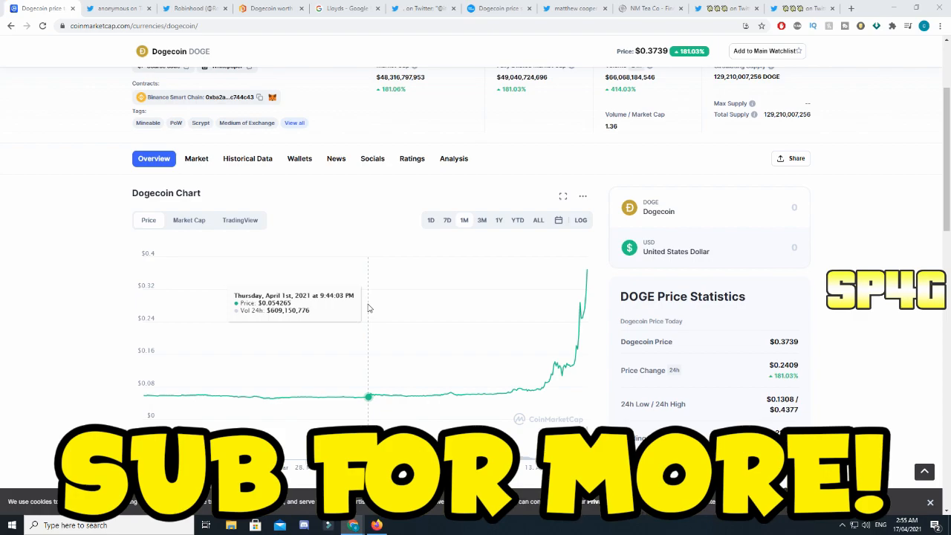
mouse_move(446, 319)
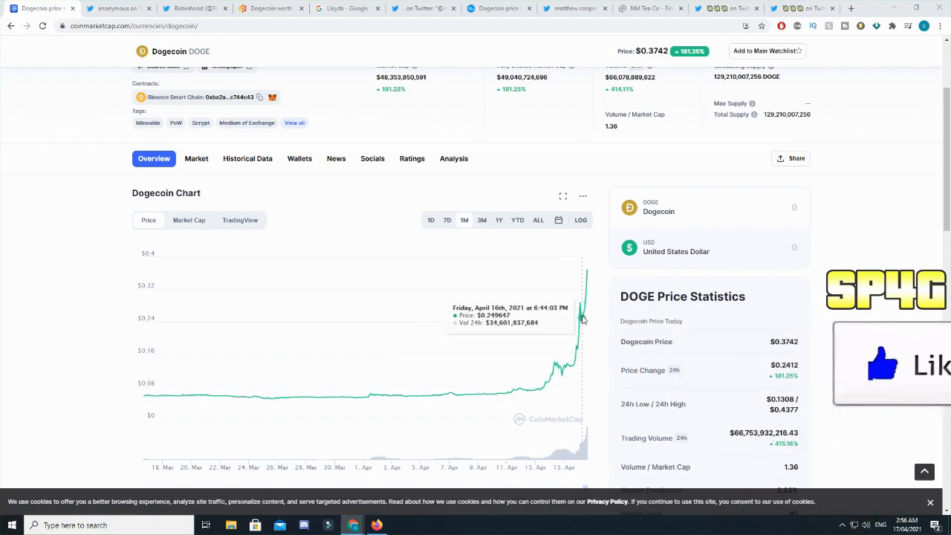
mouse_move(587, 315)
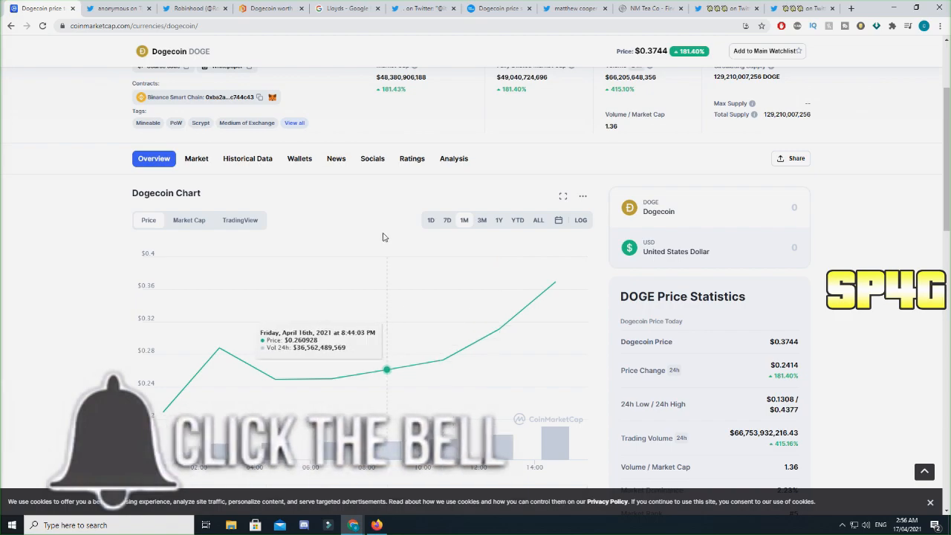
Step: Switch from the anonymous tweet complaining about Robinhood to Robinhood's own Twitter profile
click(119, 9)
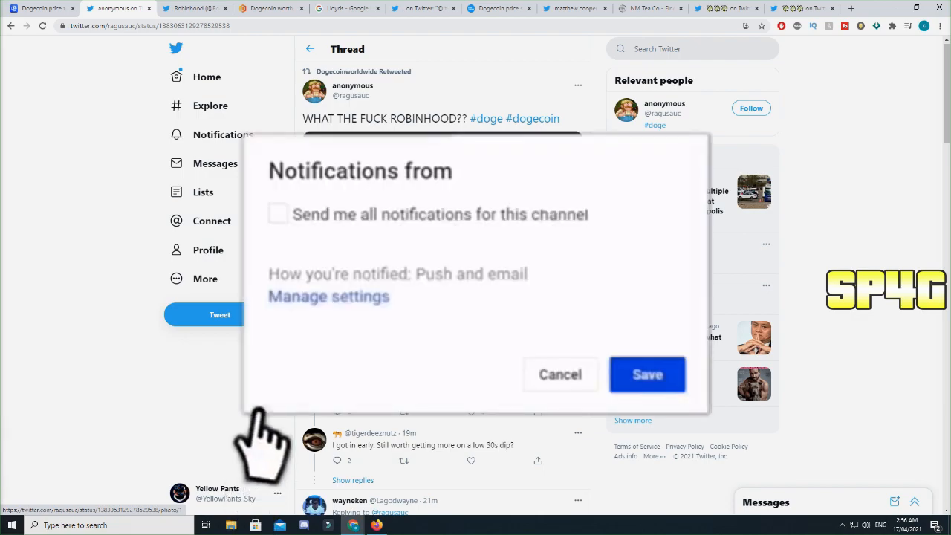
click(278, 214)
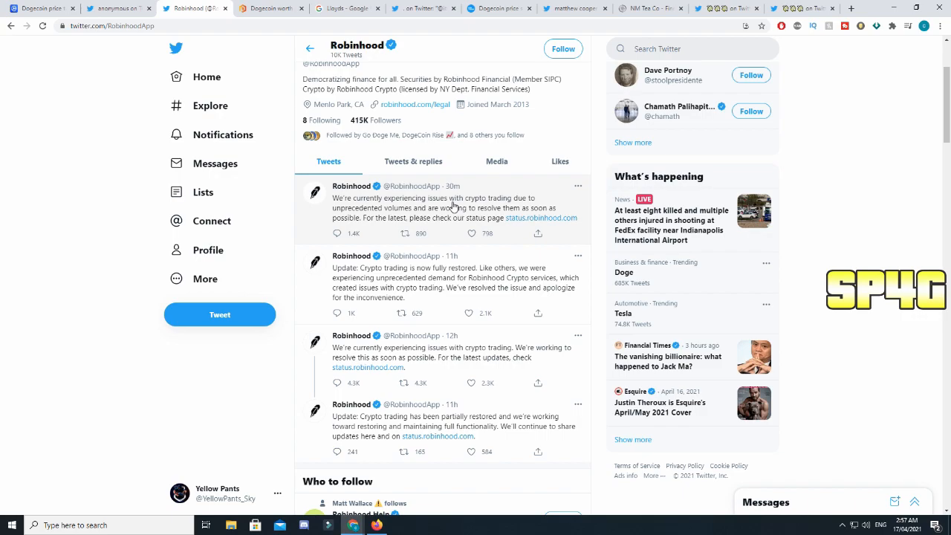
mouse_move(544, 217)
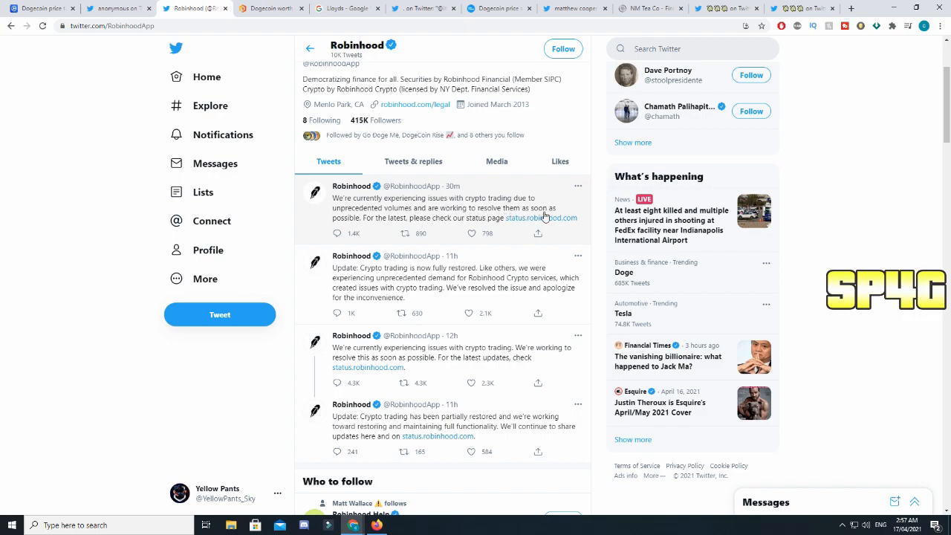
mouse_move(534, 226)
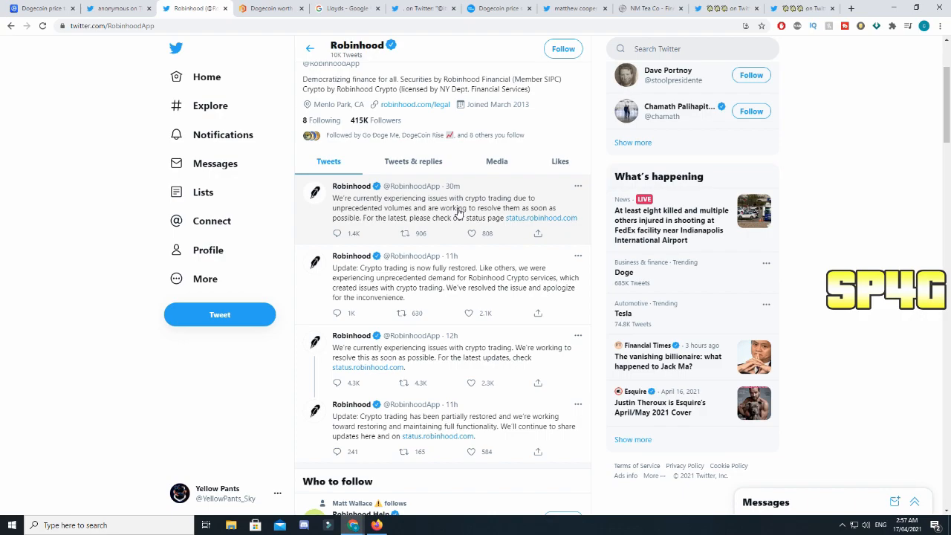
mouse_move(458, 139)
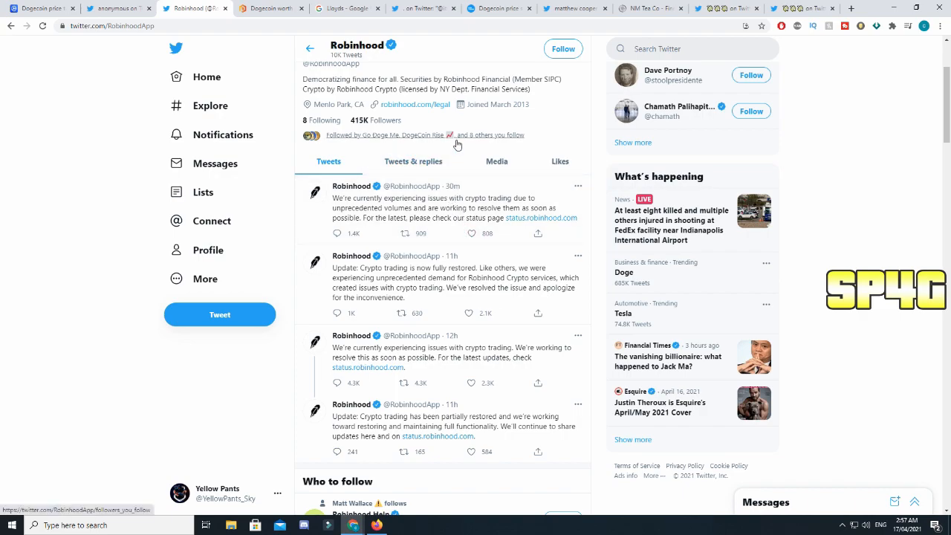
mouse_move(288, 44)
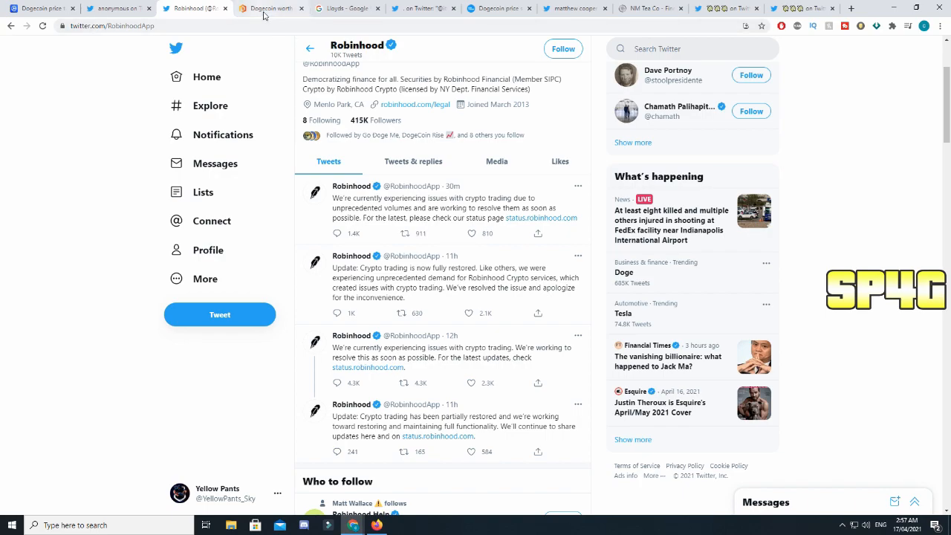
Step: Switch to the Proactive Investors article on Dogecoin being worth more than Lloyds and BT
click(270, 9)
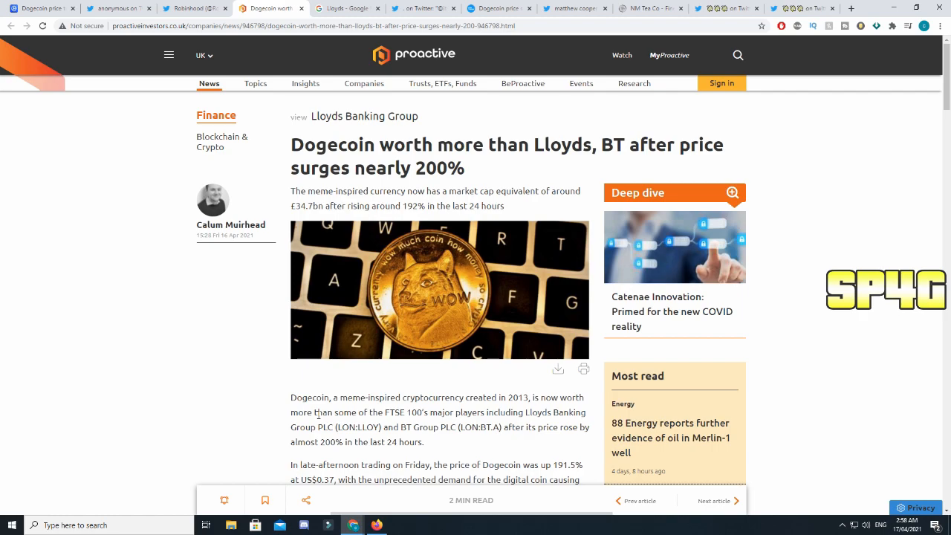
mouse_move(559, 175)
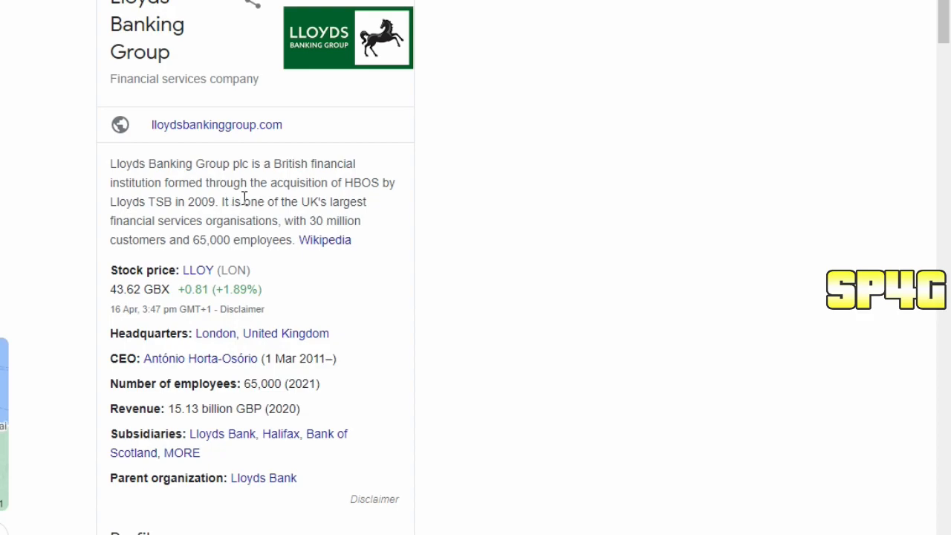
mouse_move(242, 220)
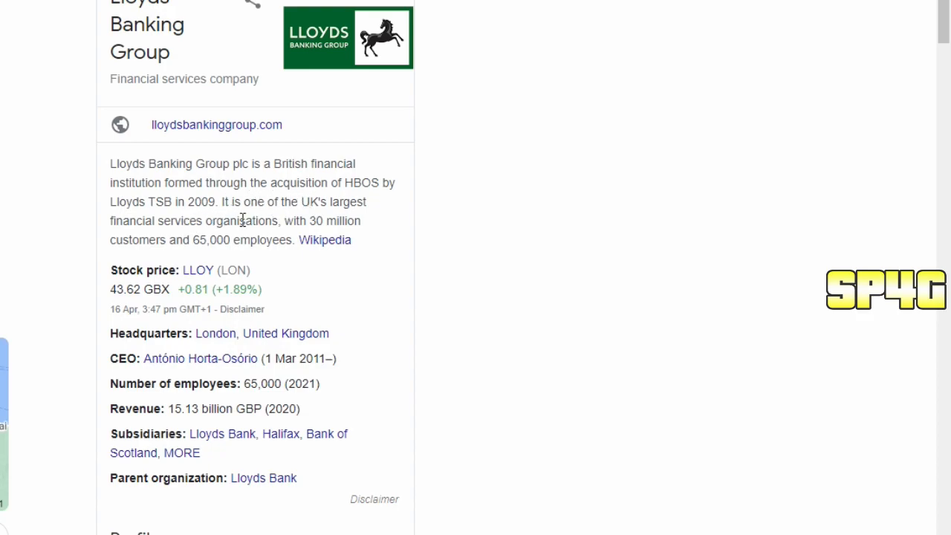
mouse_move(211, 236)
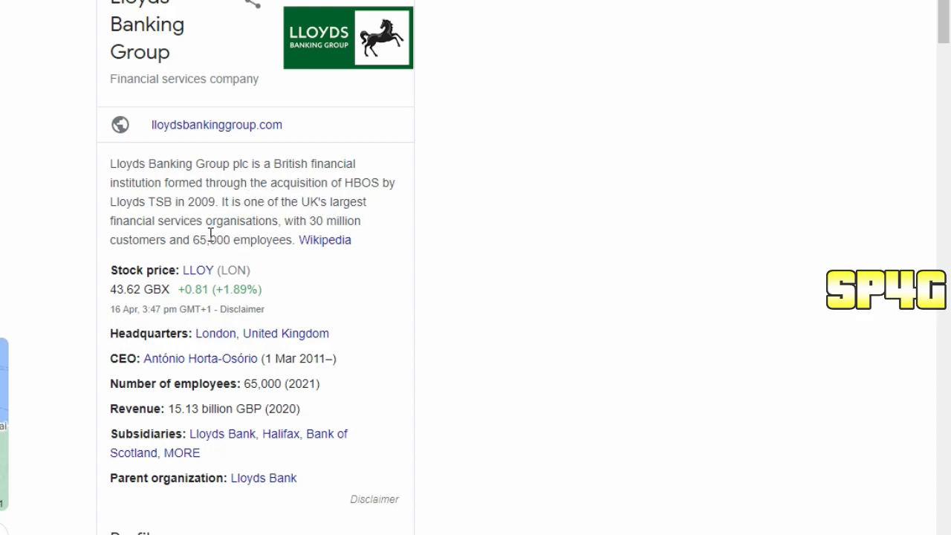
mouse_move(267, 236)
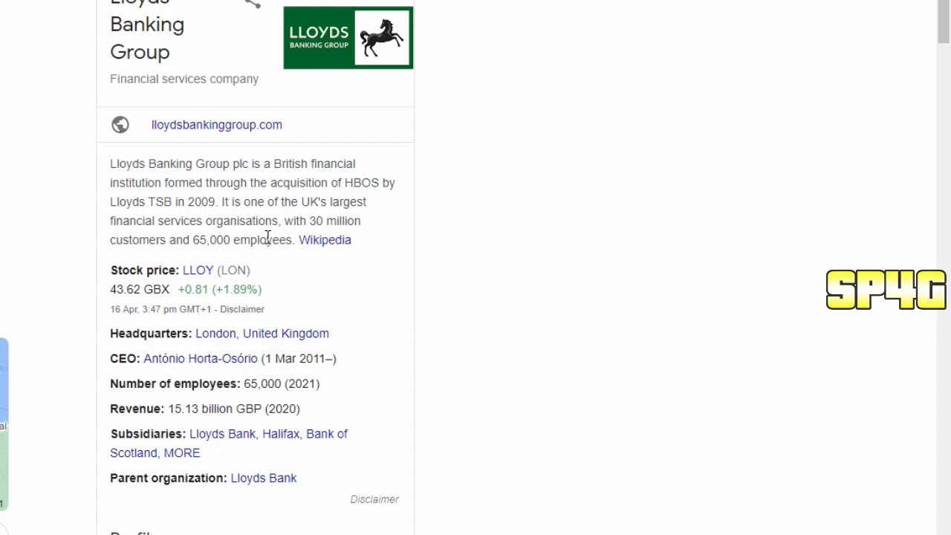
mouse_move(268, 236)
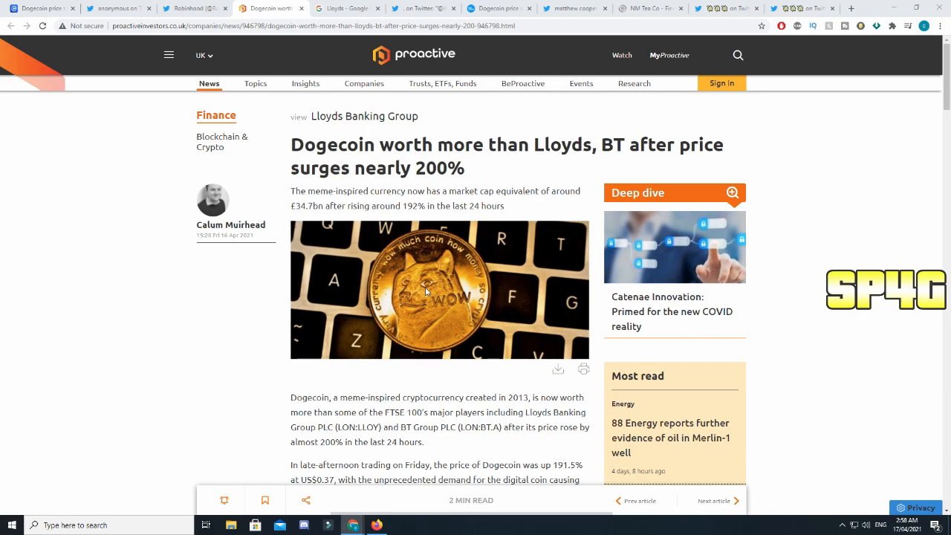
mouse_move(410, 285)
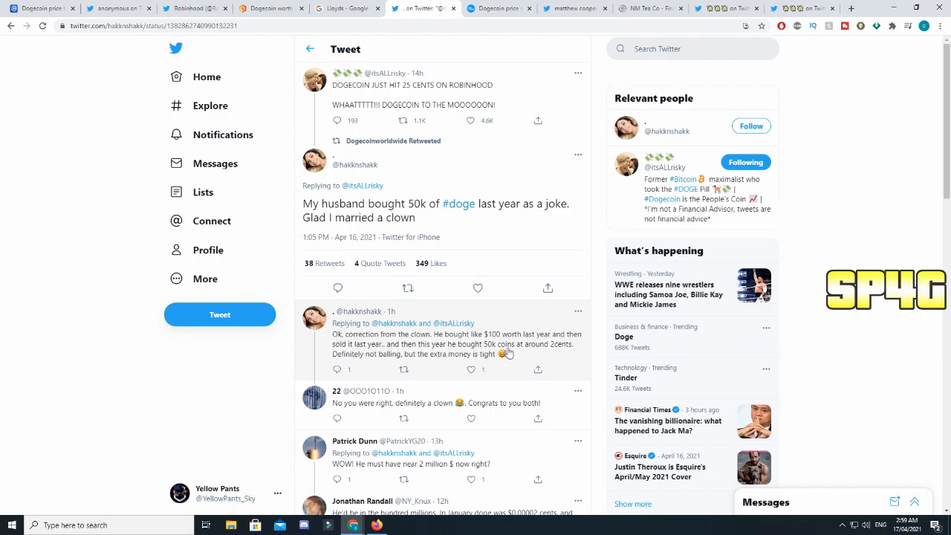
mouse_move(428, 363)
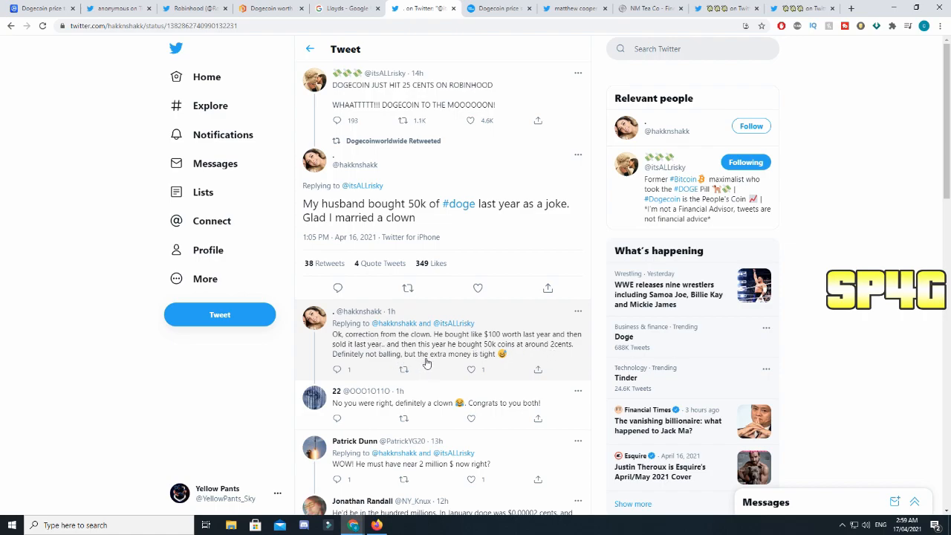
mouse_move(434, 351)
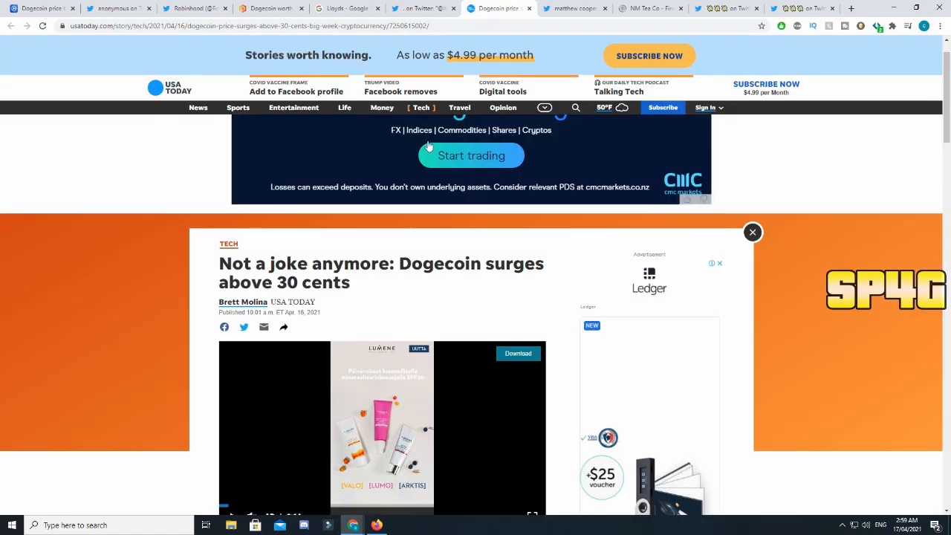
Step: Read down through the USA Today 'Dogecoin surges above 30 cents' article body
scroll(down, 3)
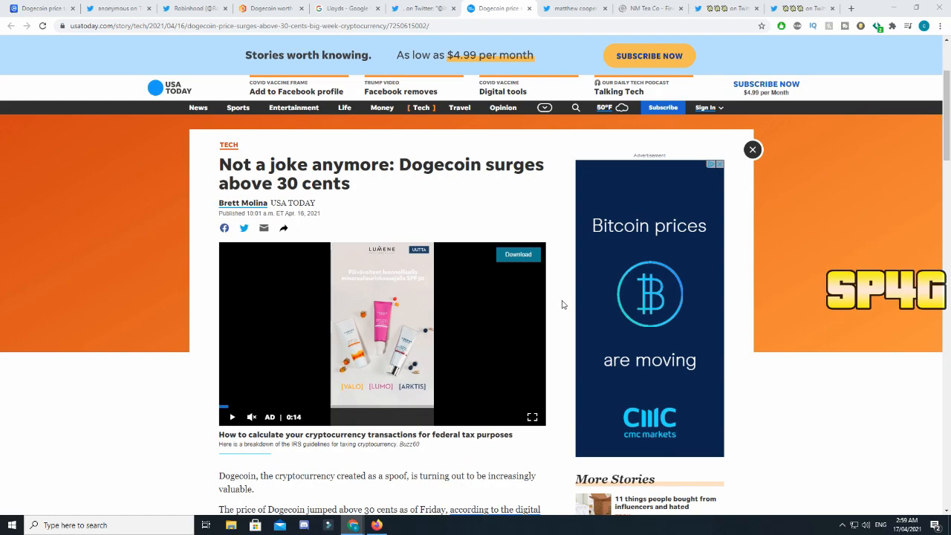
scroll(down, 3)
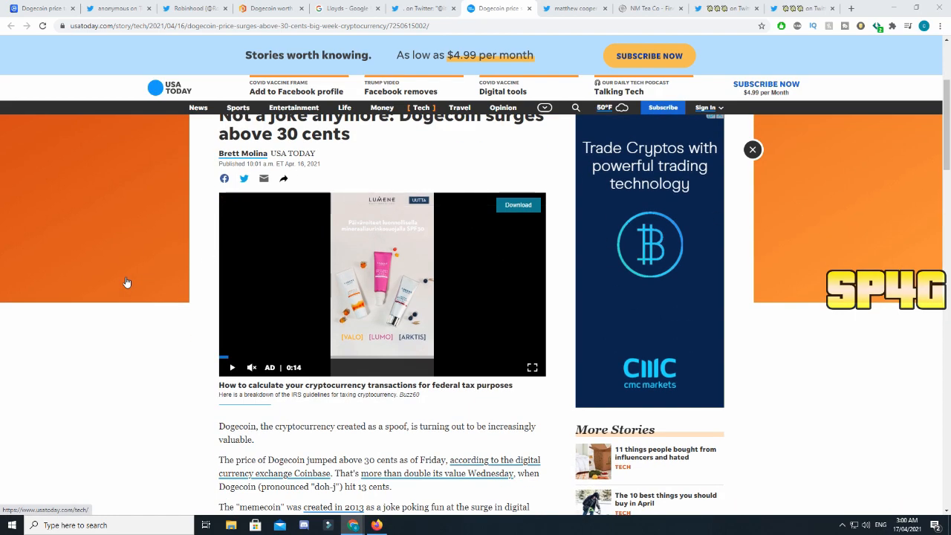
scroll(down, 3)
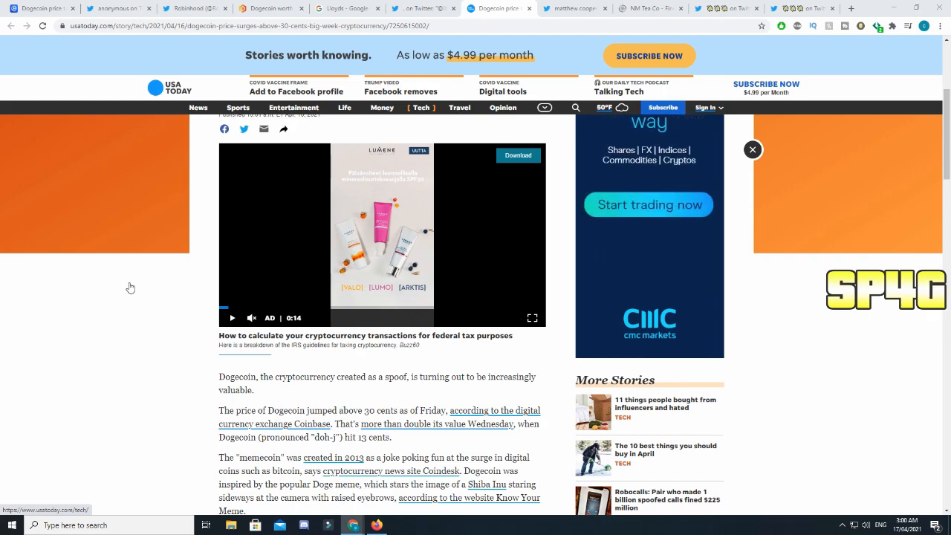
scroll(down, 3)
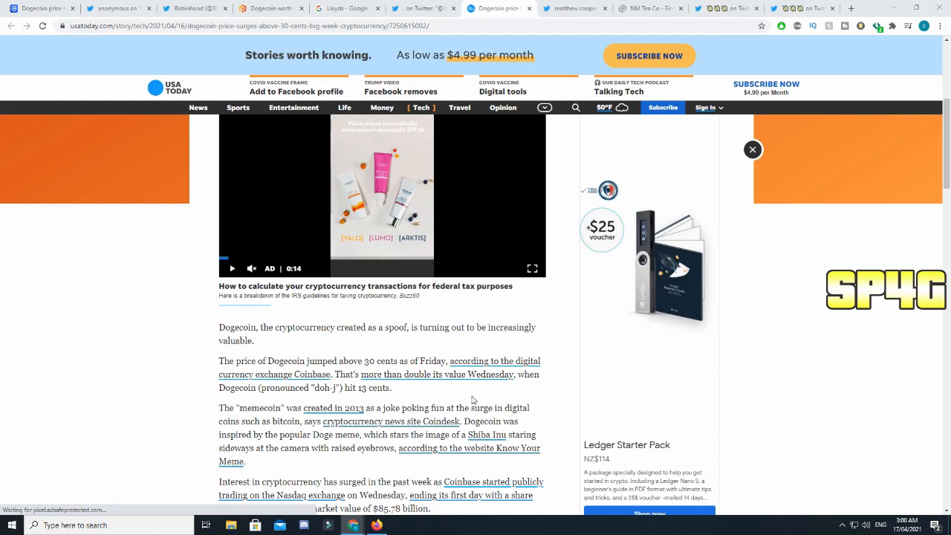
Step: Switch to the New Mexico Tea Company's online store homepage
click(574, 8)
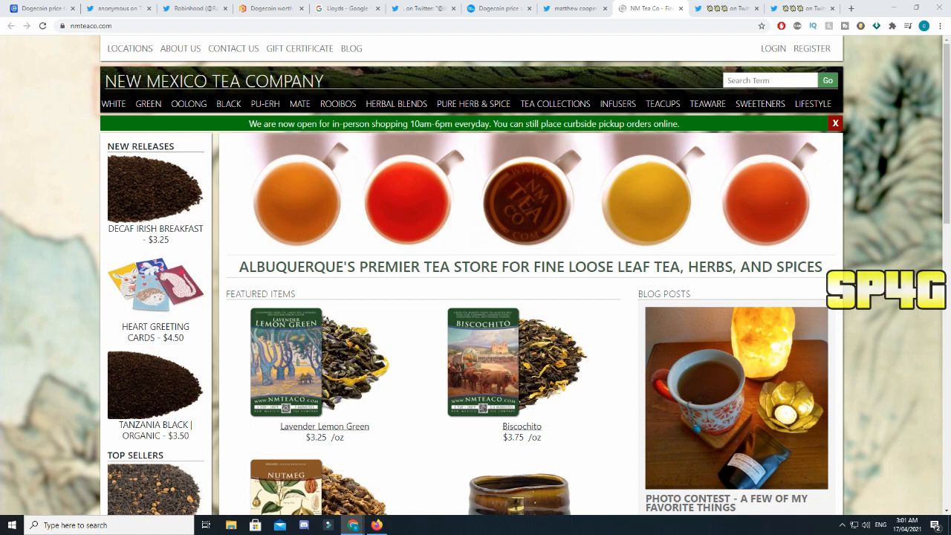
click(725, 9)
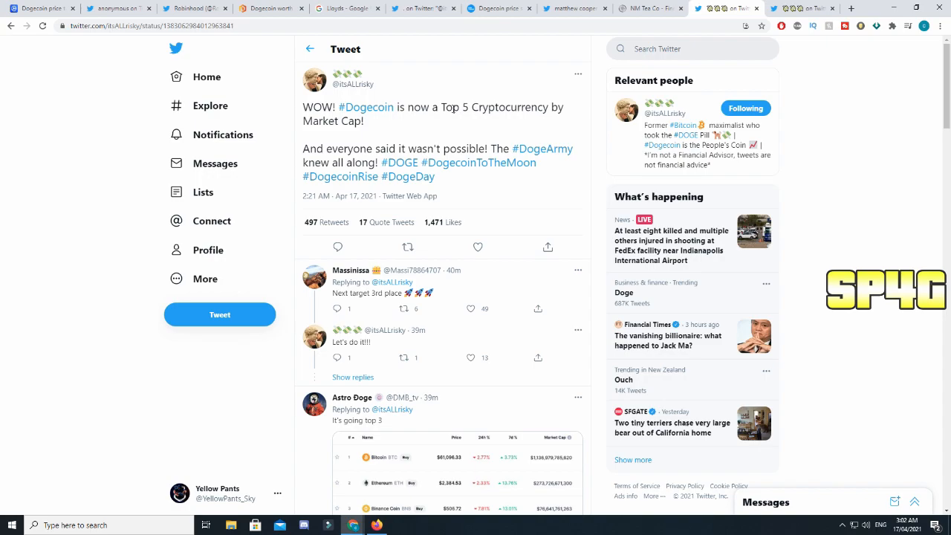
mouse_move(478, 103)
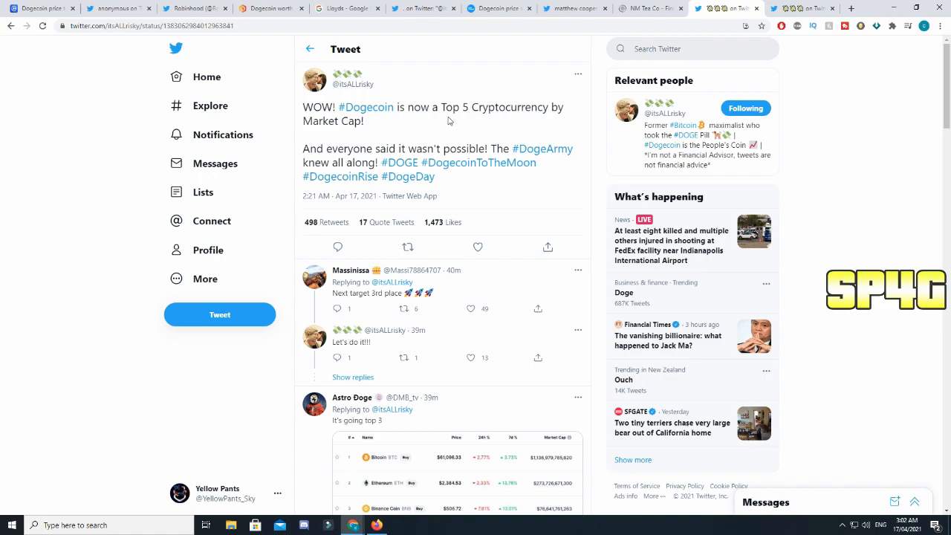
mouse_move(442, 123)
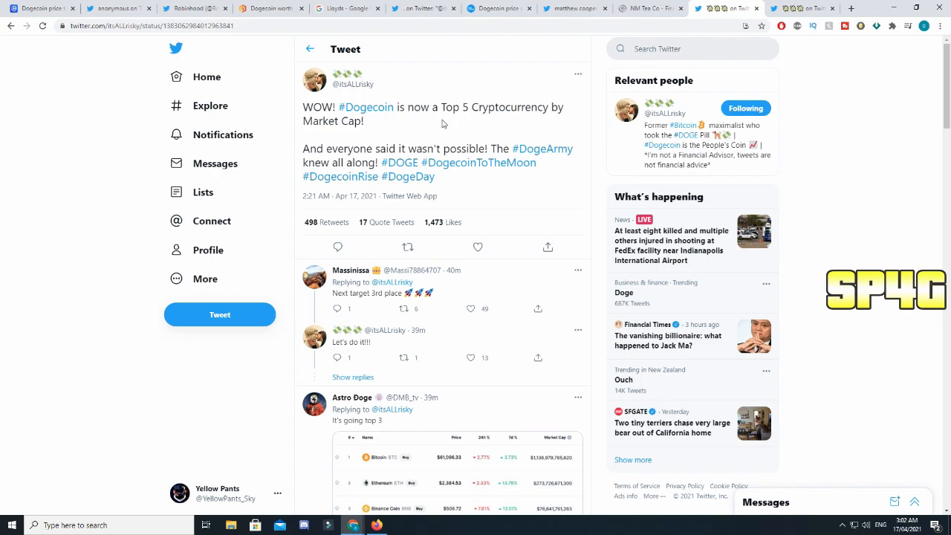